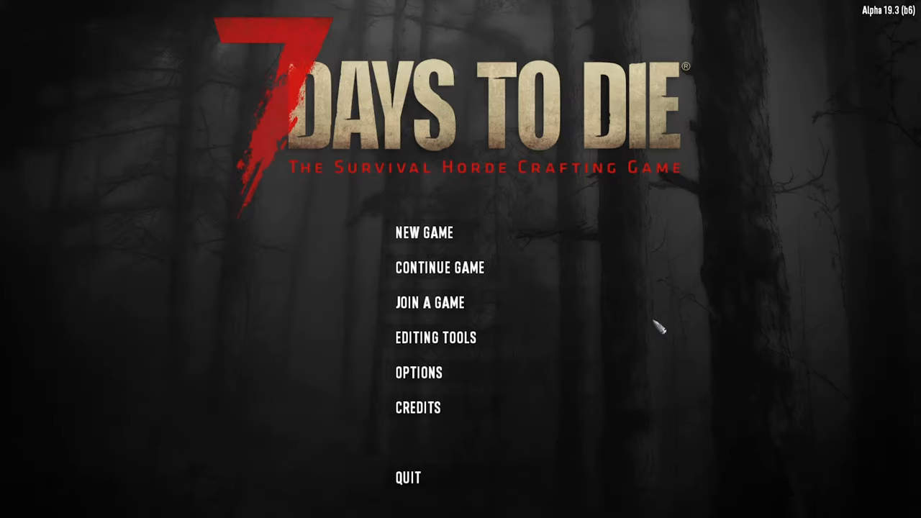
mouse_move(468, 267)
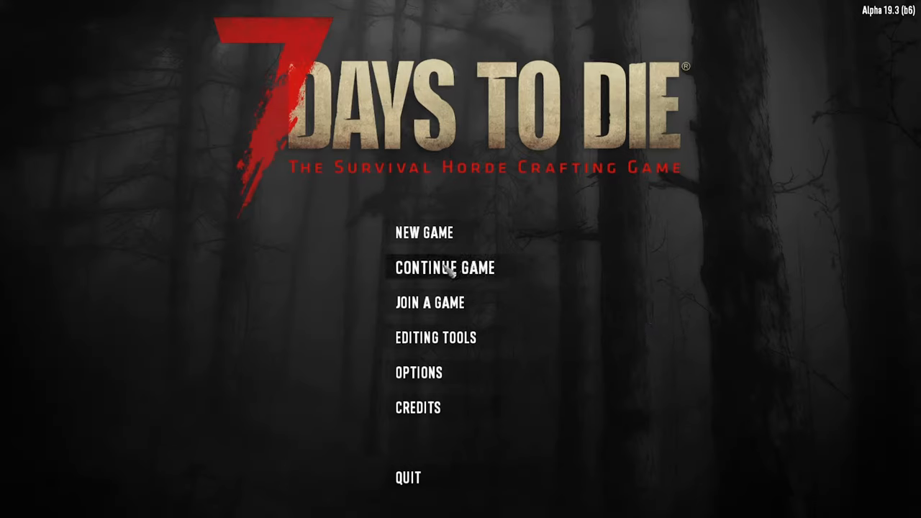
mouse_move(884, 32)
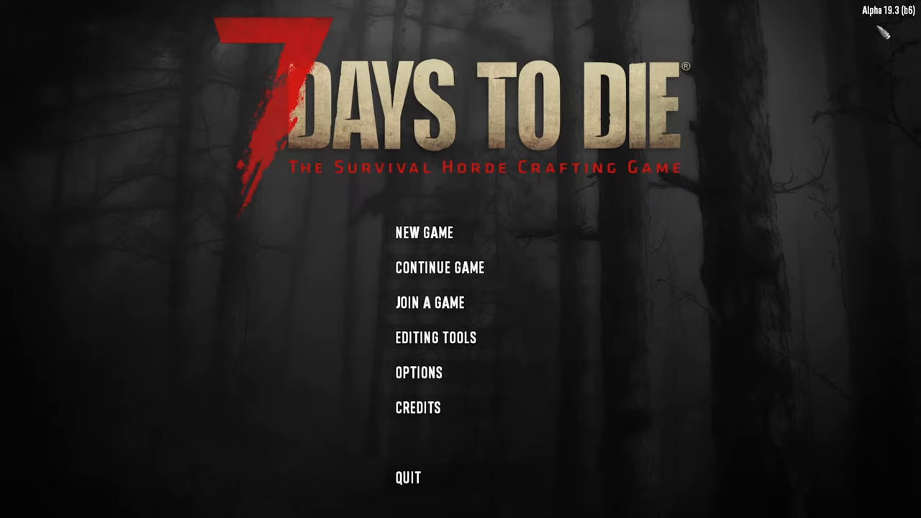
mouse_move(913, 26)
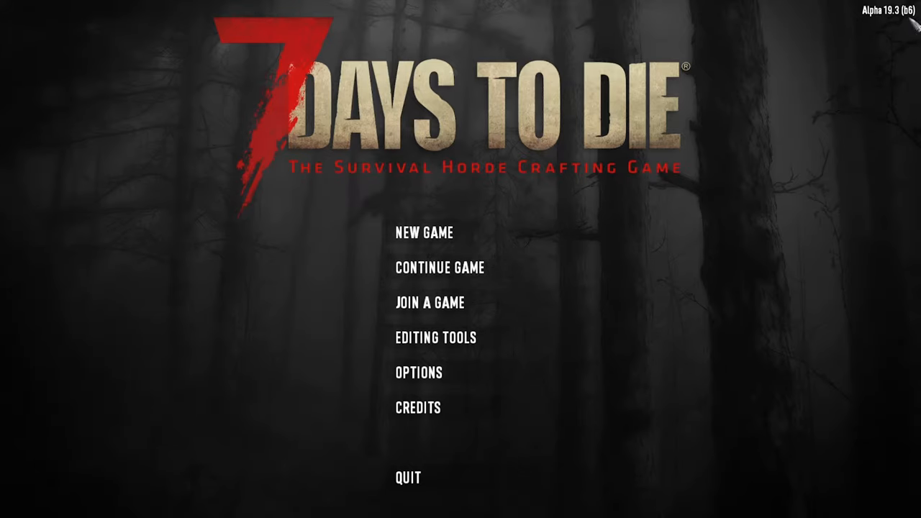
mouse_move(560, 228)
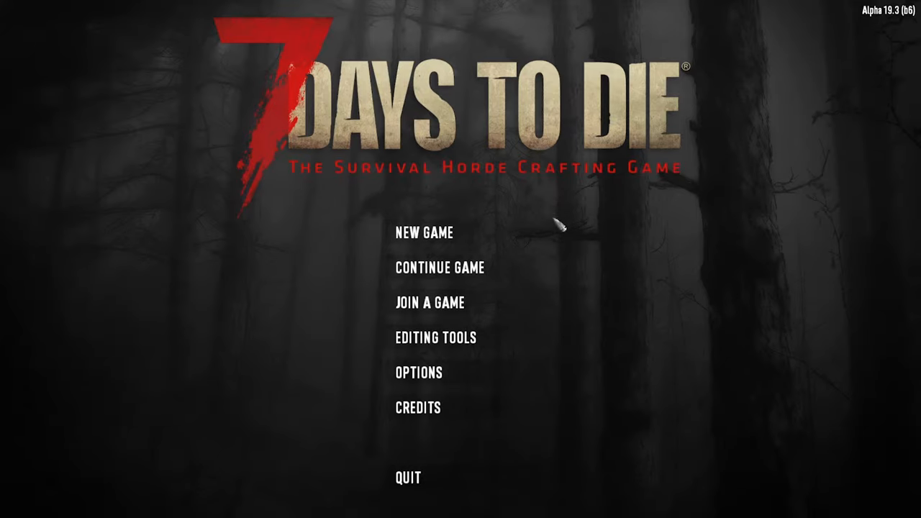
Page through both pages of the Continue Game list twice, returning to the main menu each time.
click(439, 266)
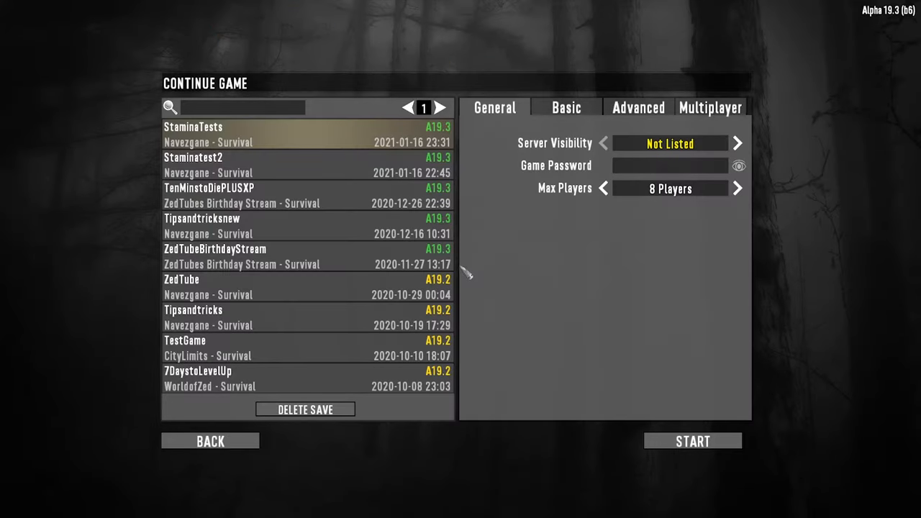
mouse_move(381, 219)
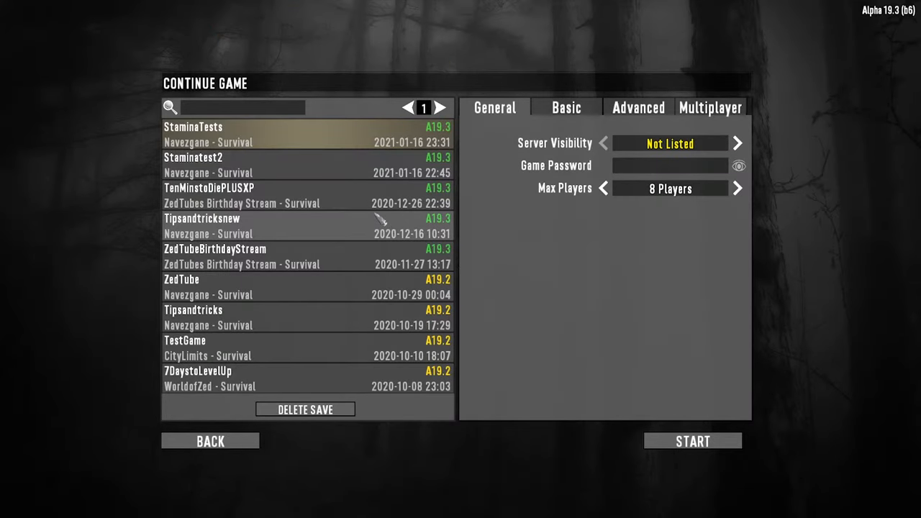
click(441, 106)
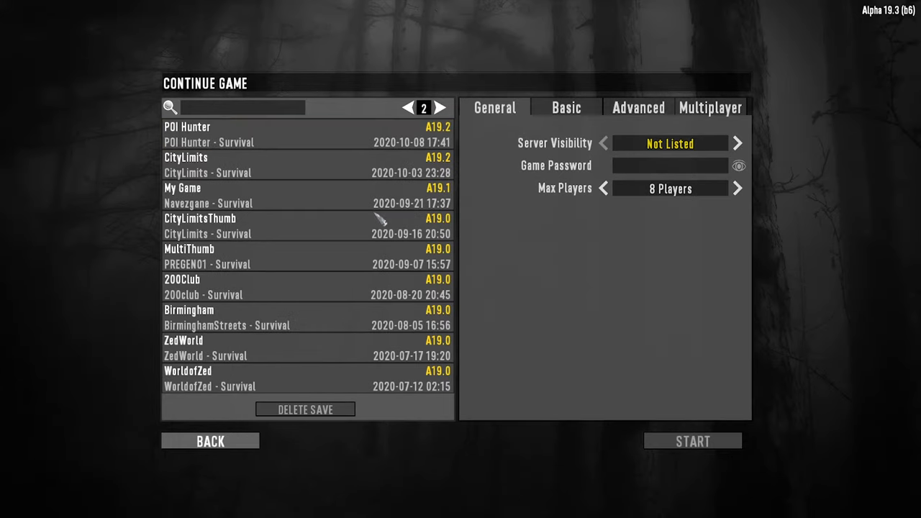
click(409, 107)
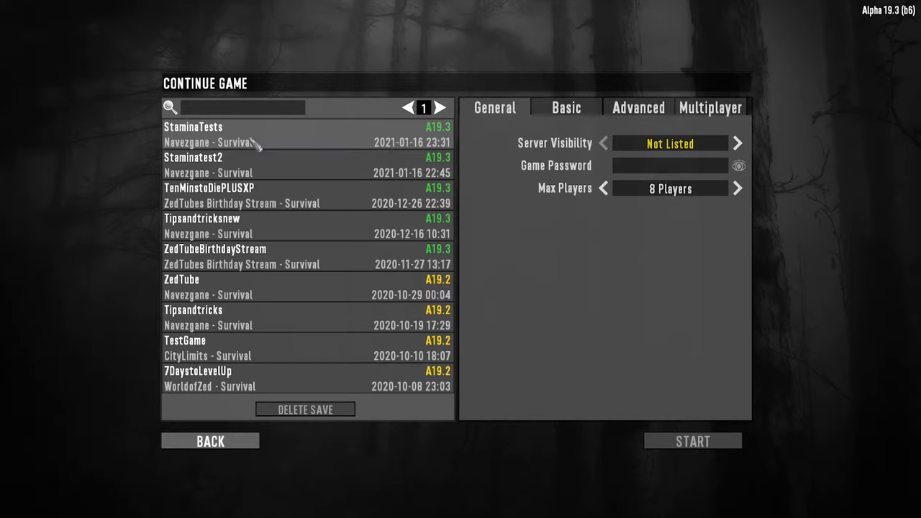
mouse_move(309, 143)
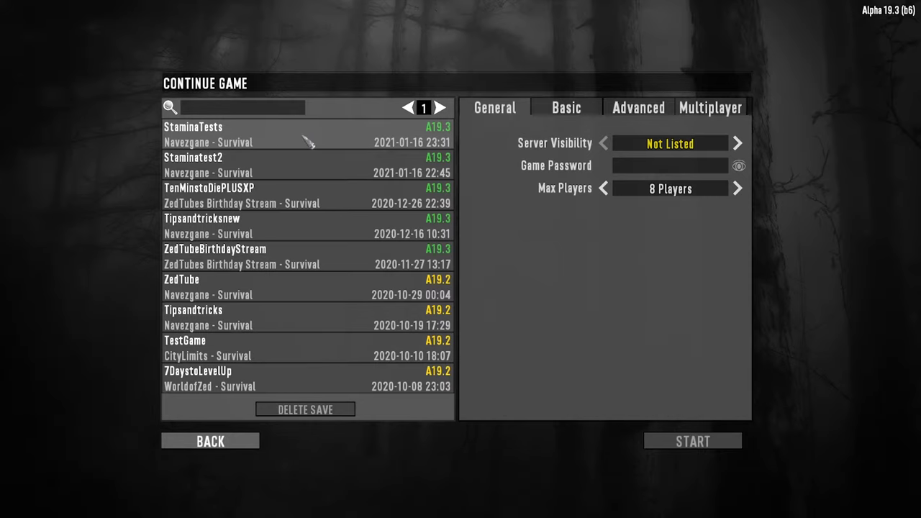
click(441, 107)
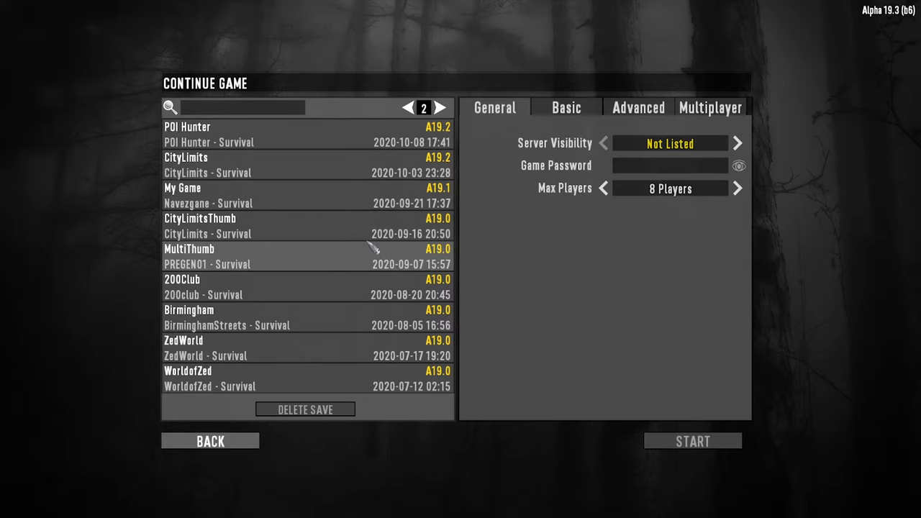
click(210, 441)
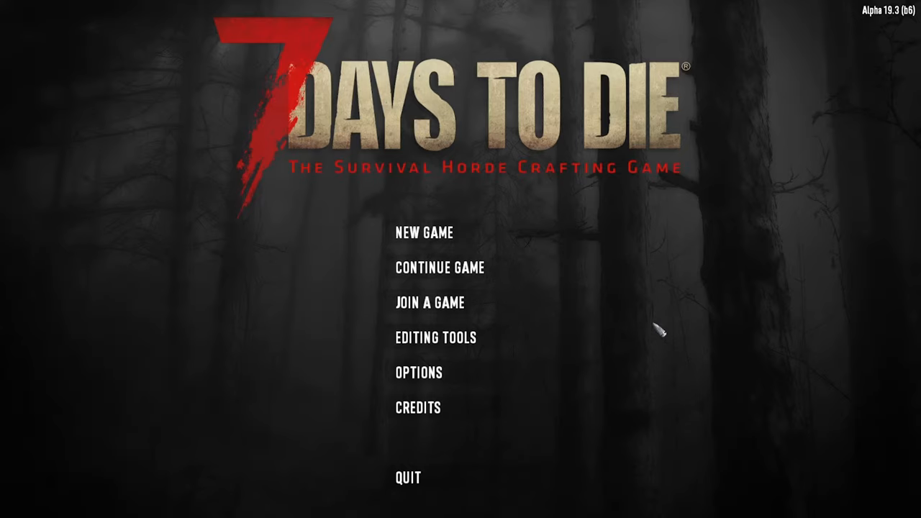
mouse_move(470, 268)
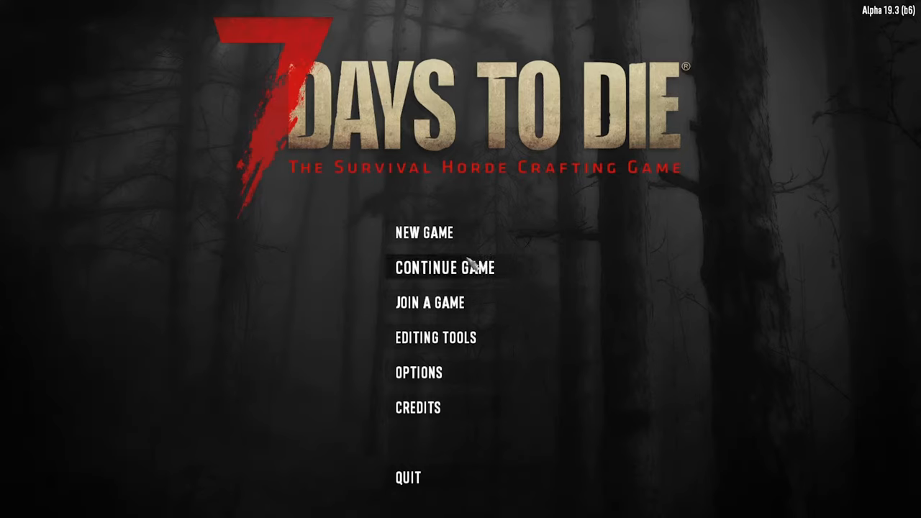
mouse_move(660, 331)
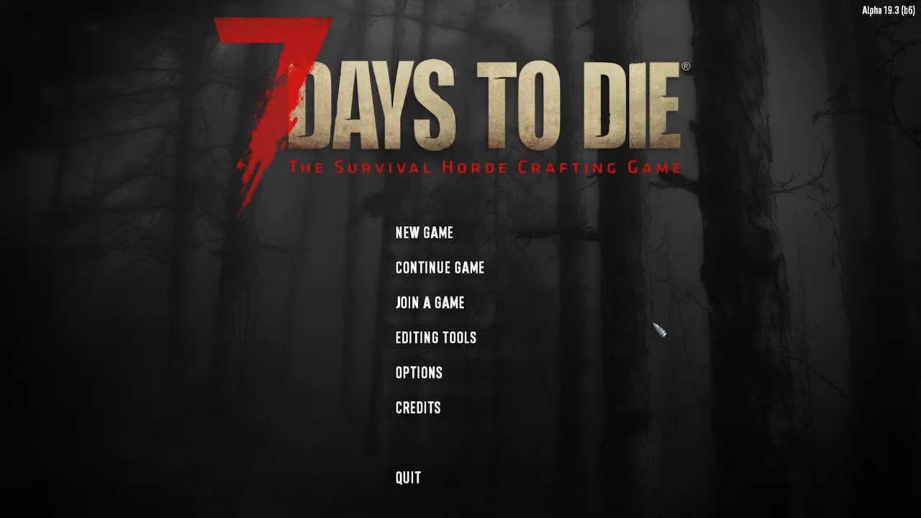
click(438, 266)
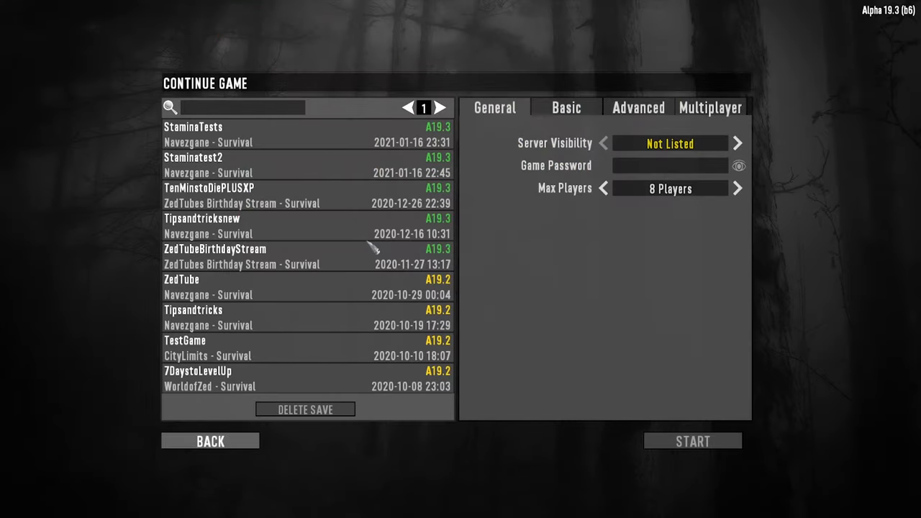
click(440, 107)
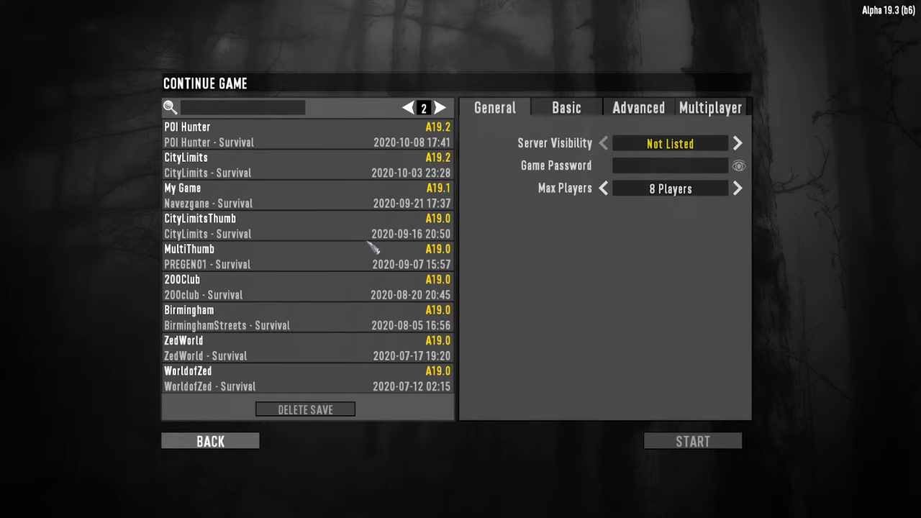
click(408, 106)
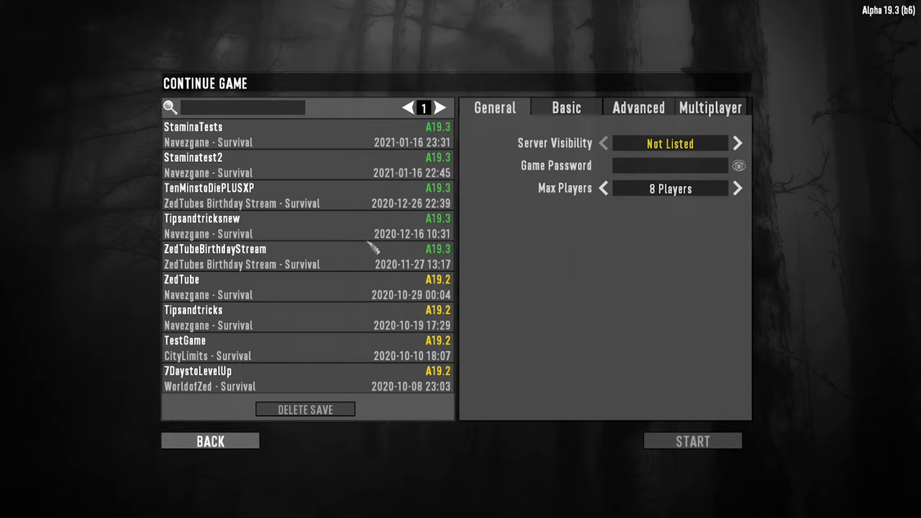
mouse_move(211, 441)
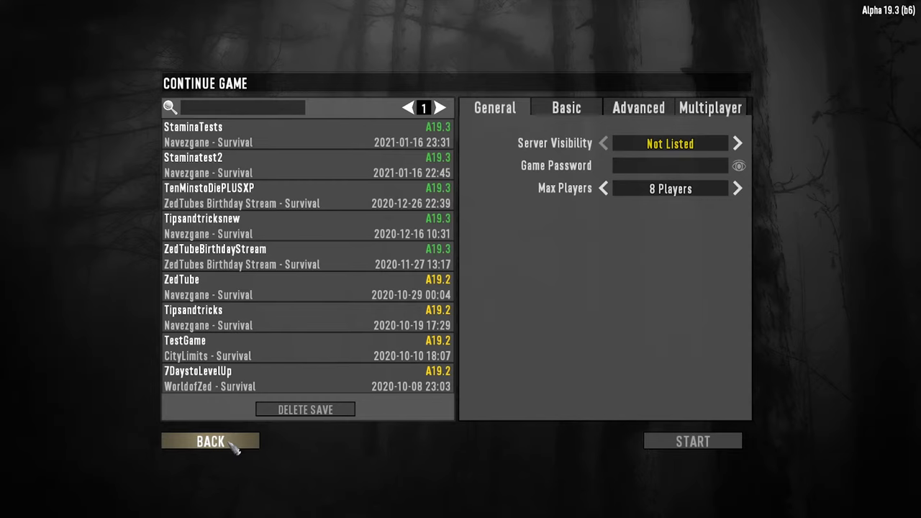
click(210, 440)
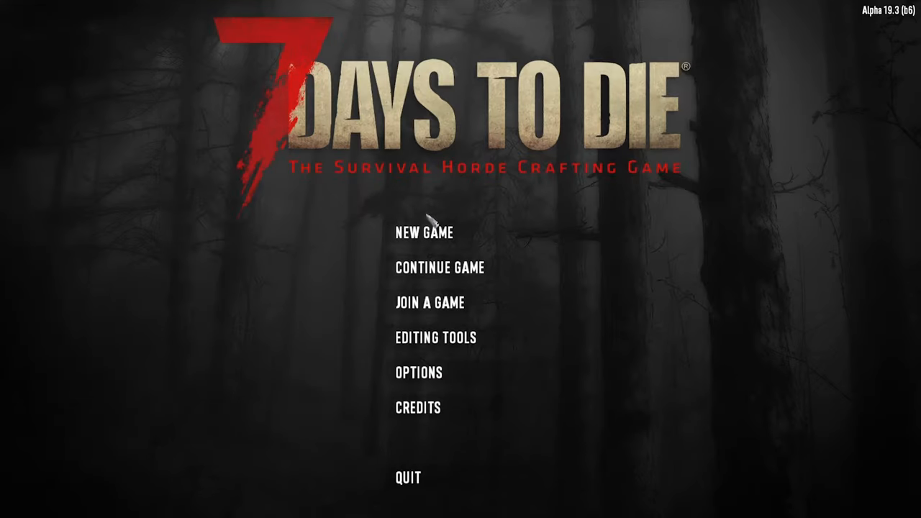
Start a new game named 'asdfjkl' and review its Basic, Multiplayer and General settings.
click(423, 233)
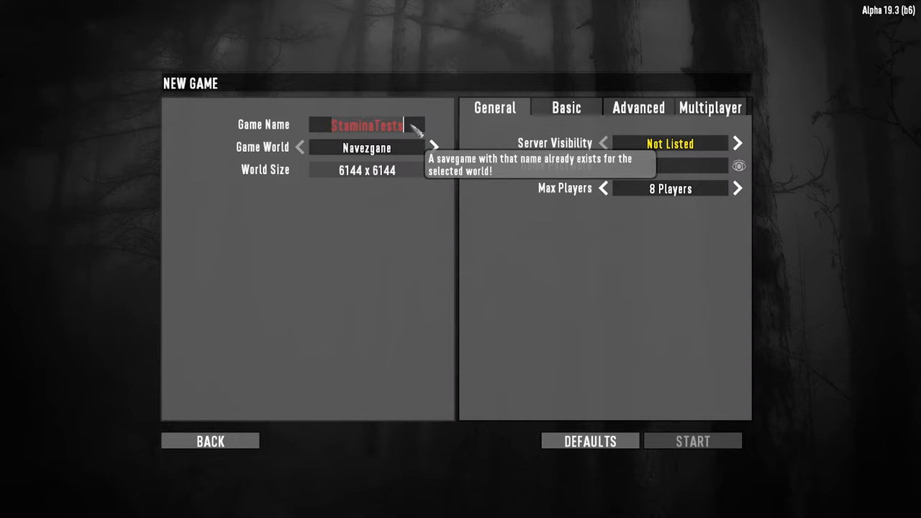
text(asdf)
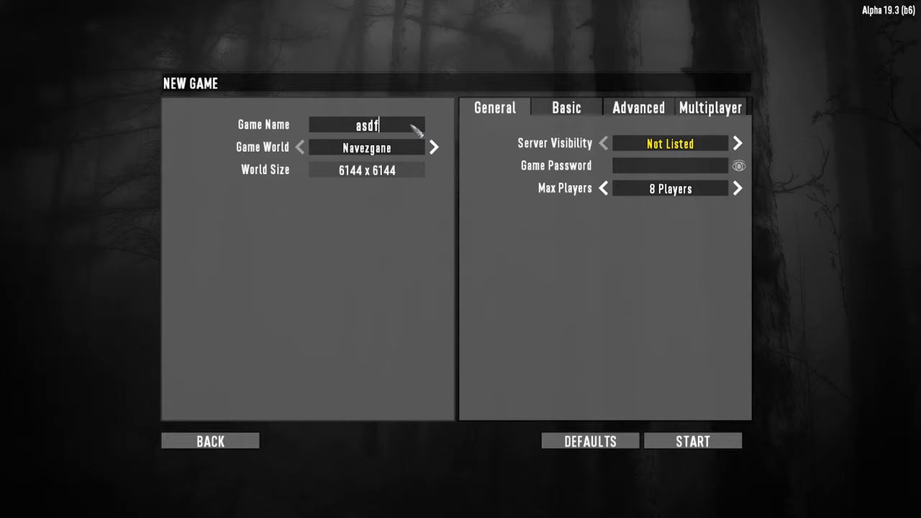
text(jkl)
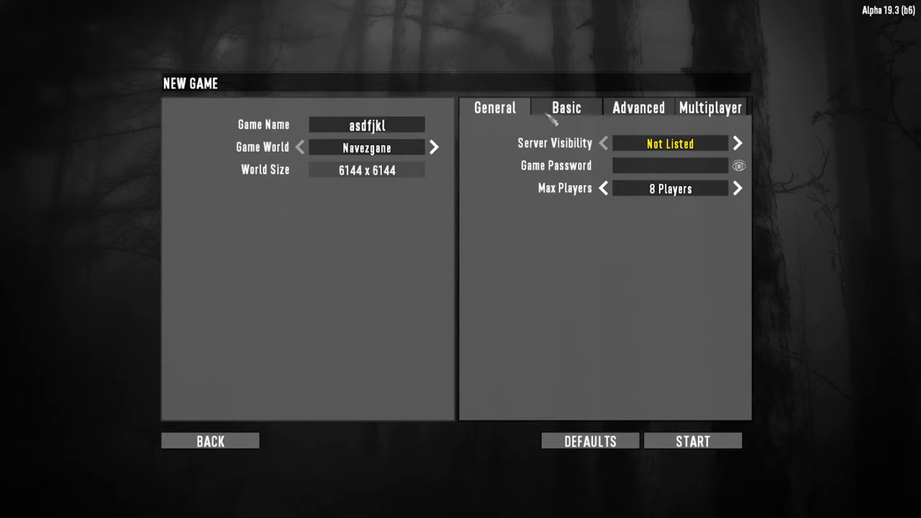
click(567, 107)
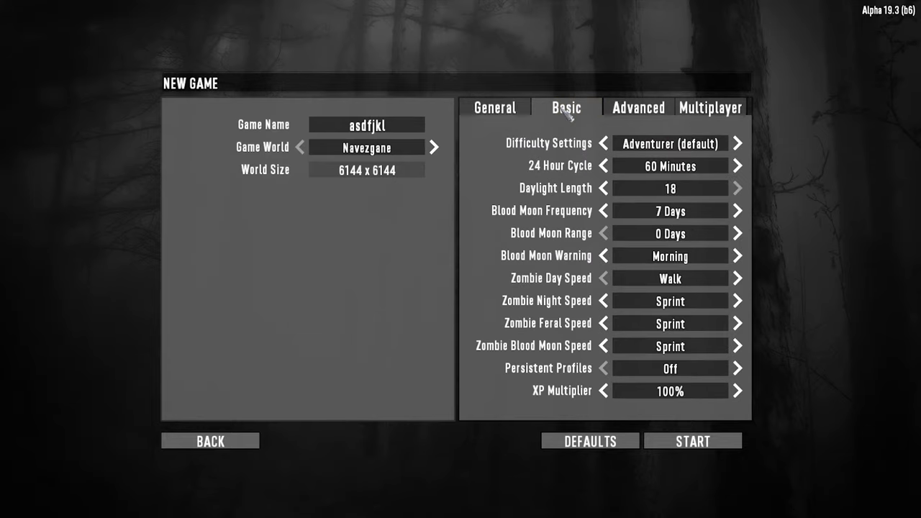
click(711, 106)
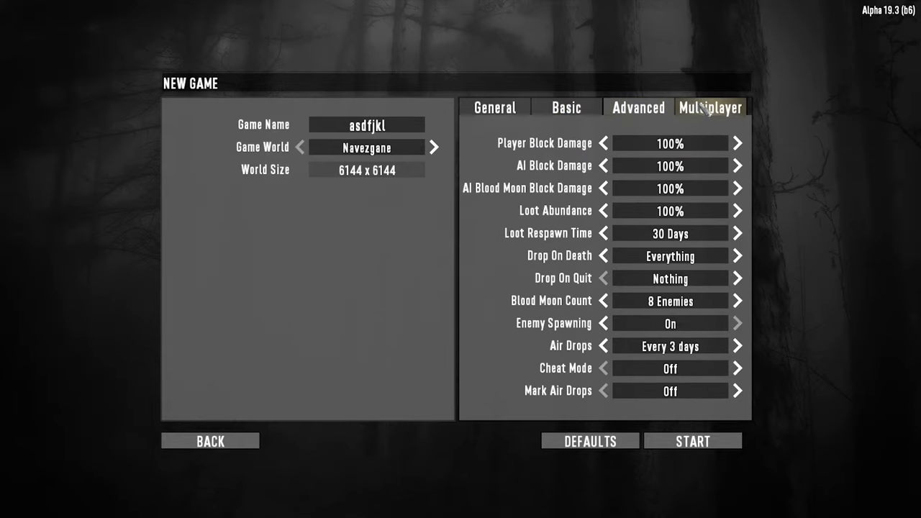
click(567, 106)
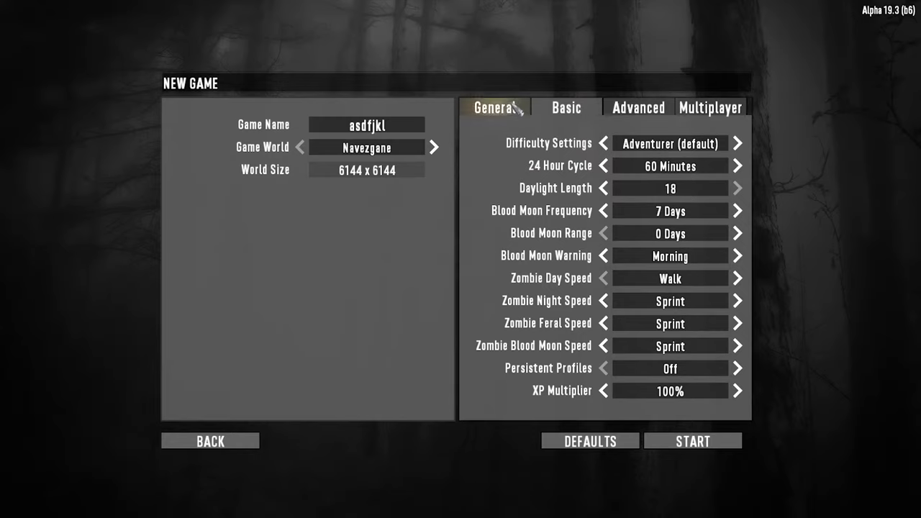
click(711, 106)
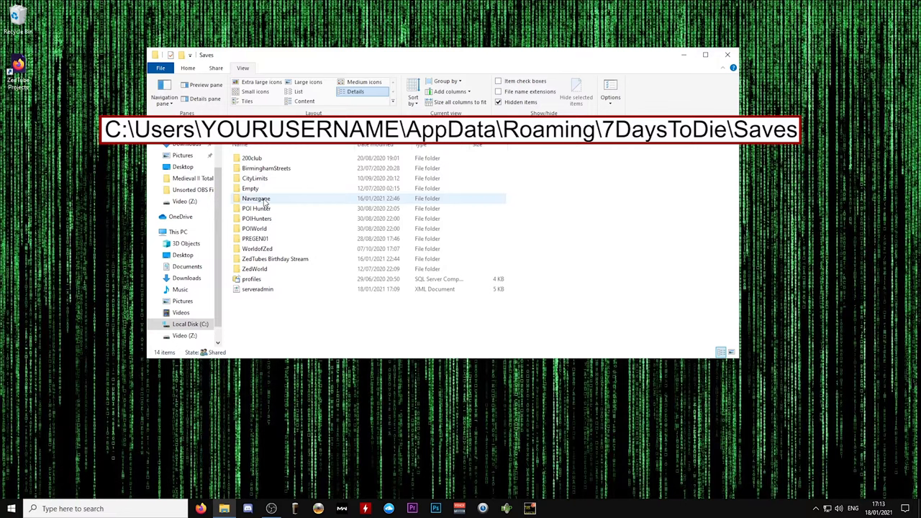
Go up to the user home folder and enable Hidden items so AppData appears.
click(254, 207)
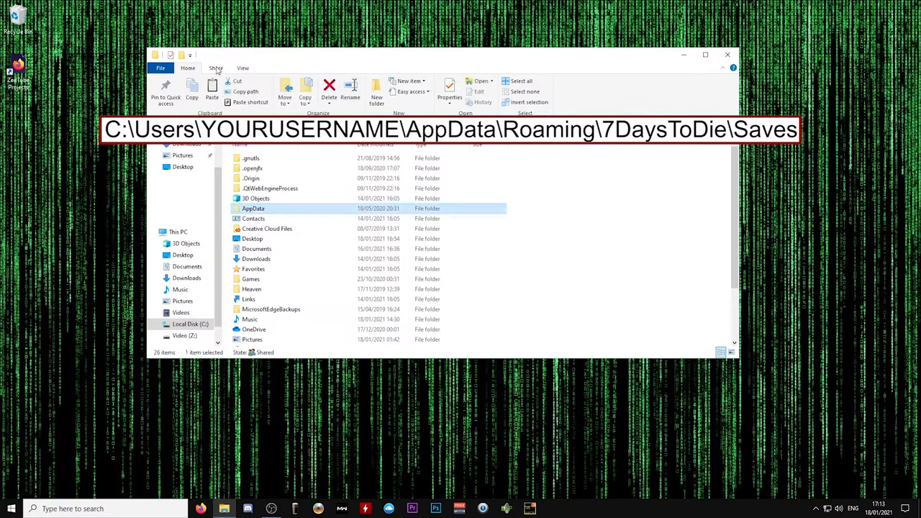
click(243, 68)
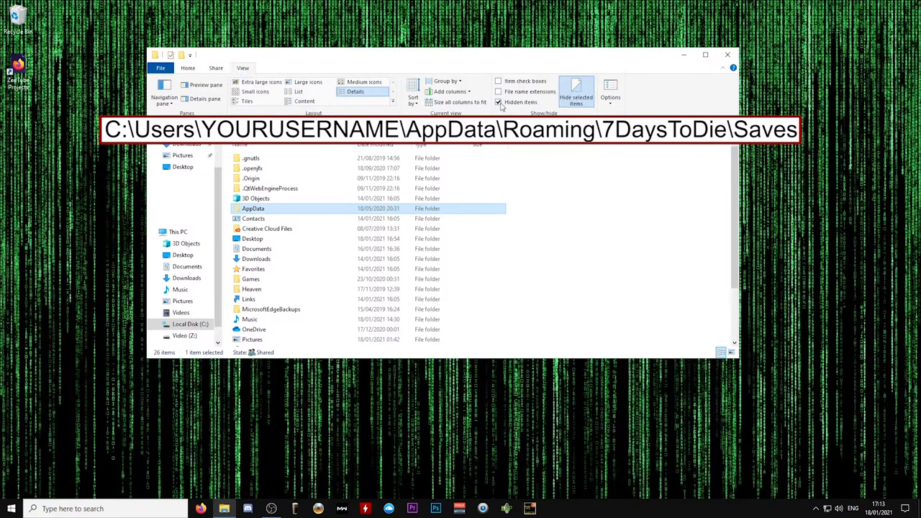
click(498, 102)
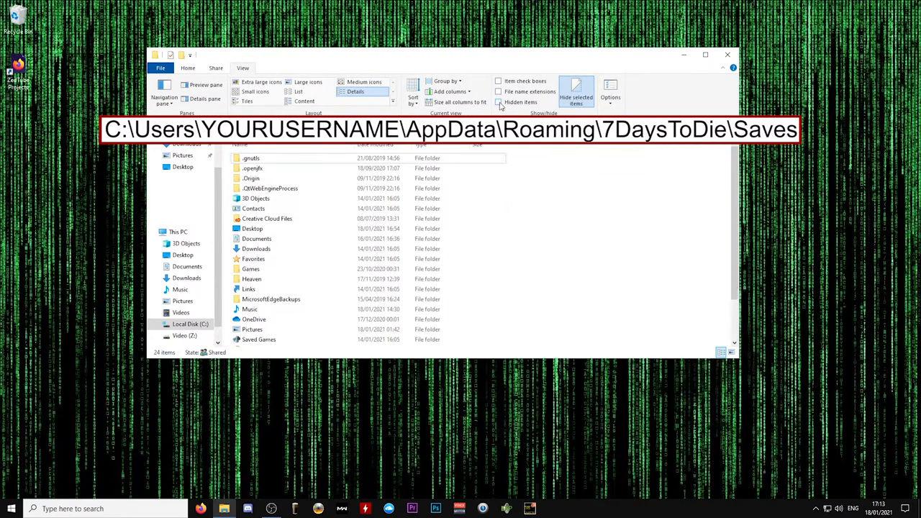
click(498, 101)
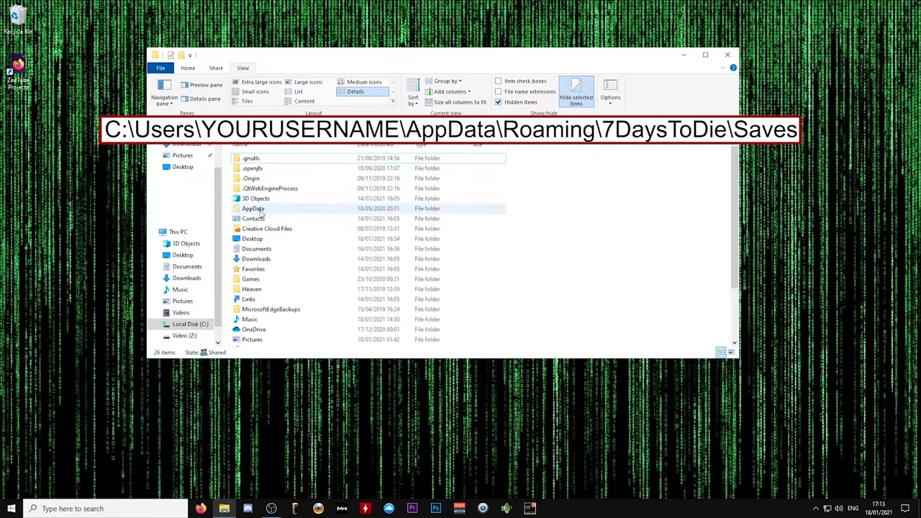
Navigate AppData > Roaming > 7DaysToDie Saves and select the Navezgane world folder.
double_click(254, 207)
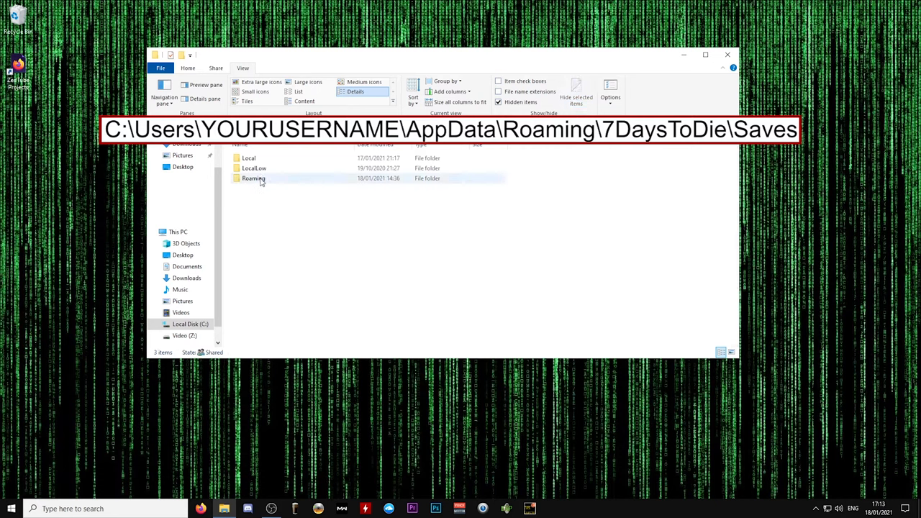
double_click(254, 179)
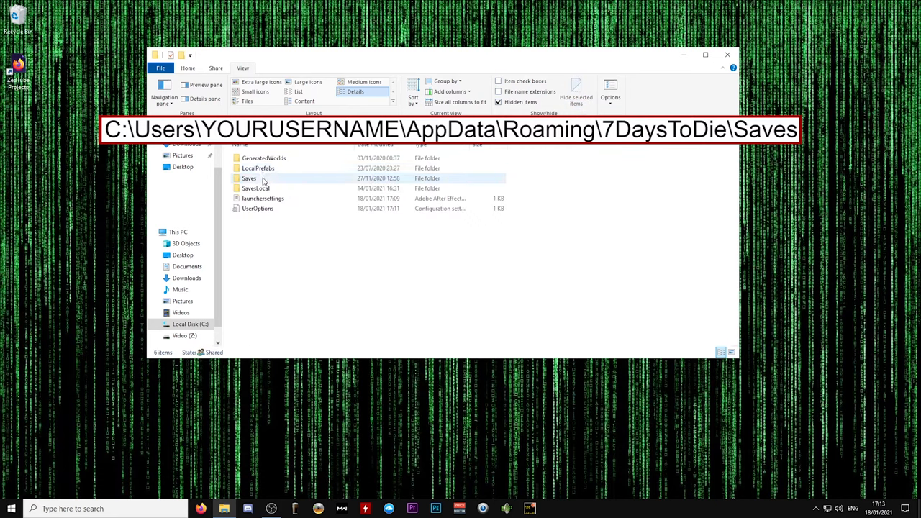
double_click(249, 179)
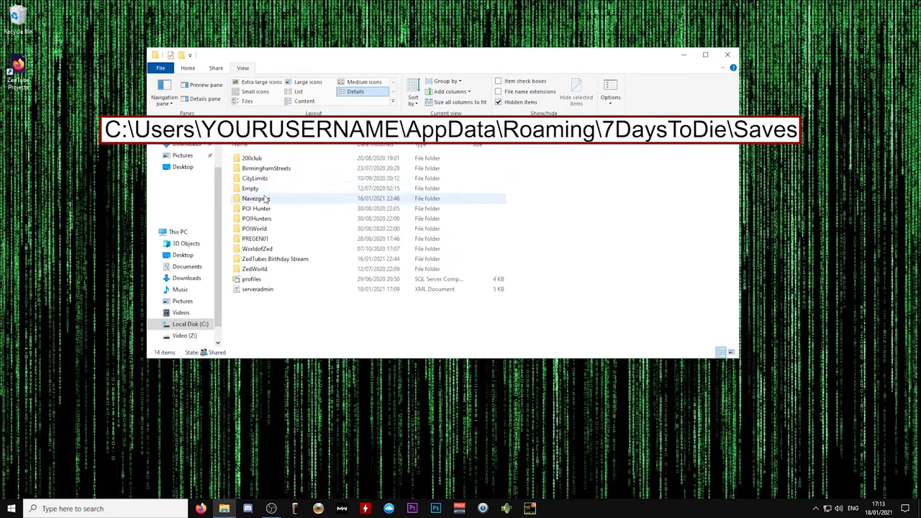
click(256, 199)
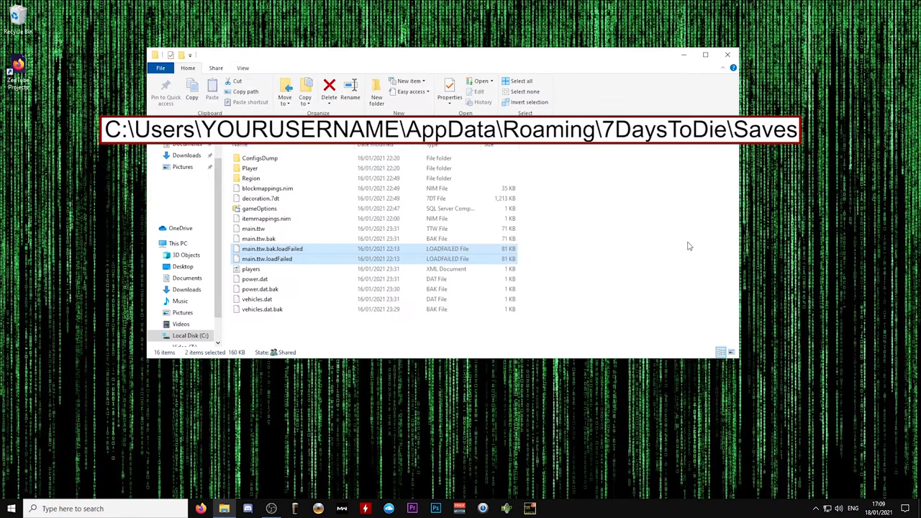
mouse_move(688, 246)
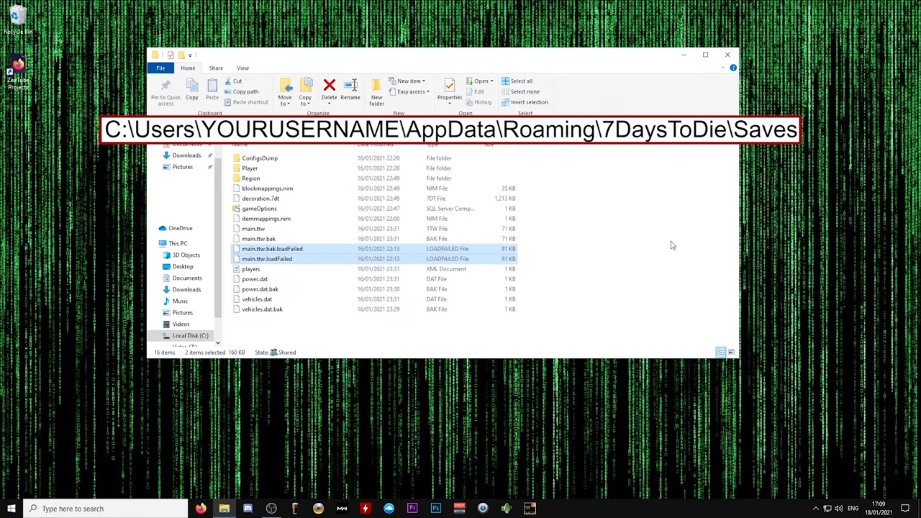
Delete main.ttw, main.ttw.bak and both .loadFailed copies to the Recycle Bin.
click(533, 233)
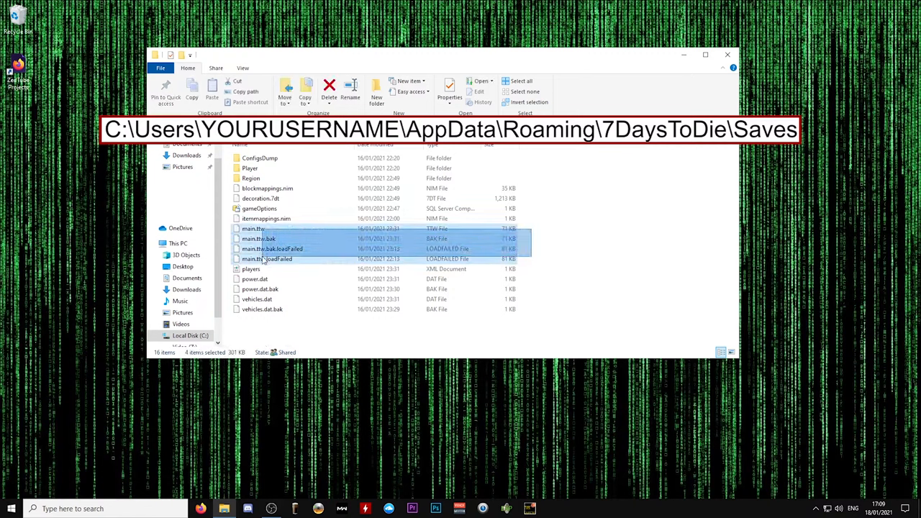
right_click(259, 259)
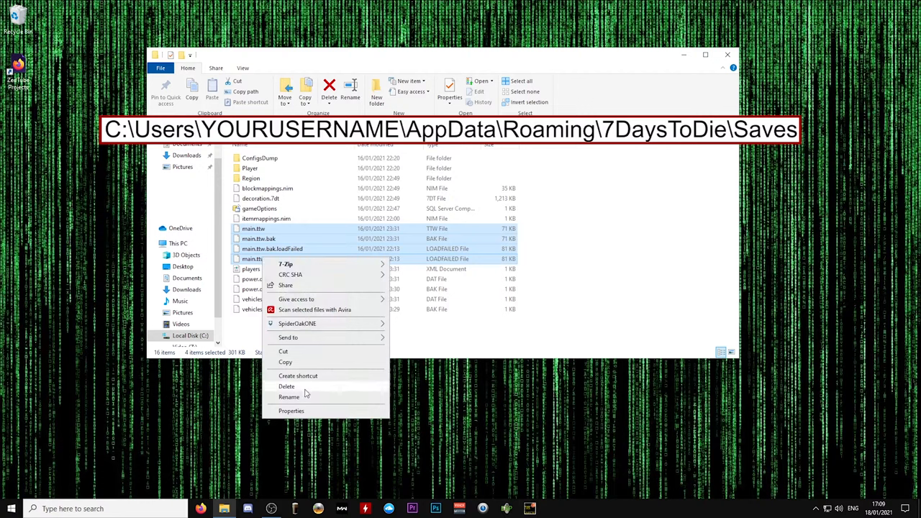
click(286, 386)
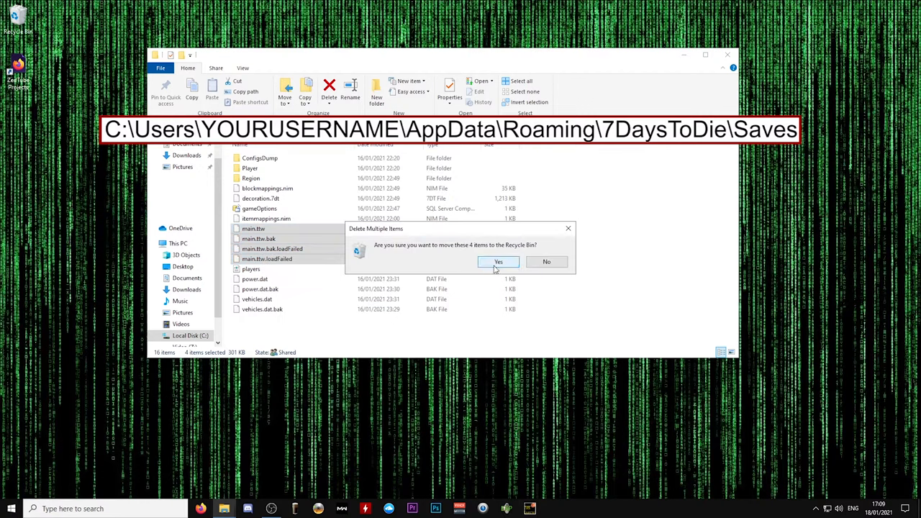
click(499, 262)
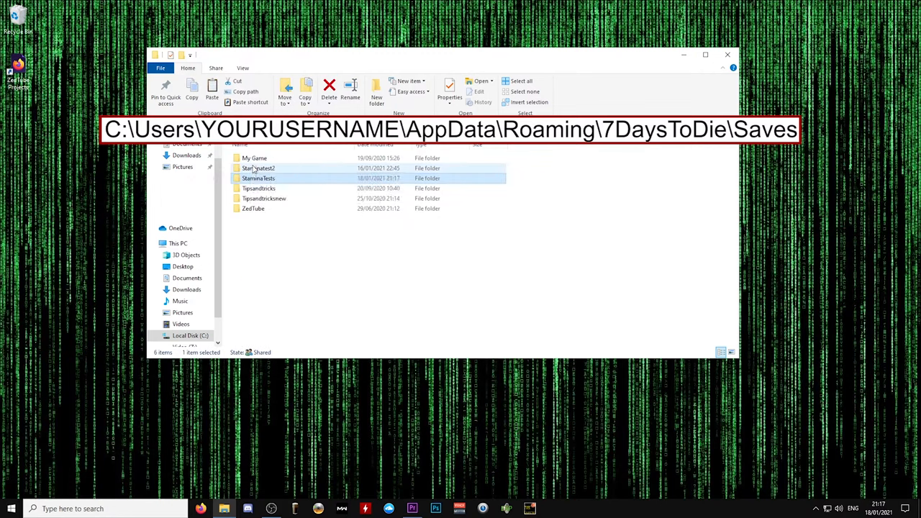
Copy main.ttw from the StaminaTests save and paste it into the broken save's folder.
double_click(258, 179)
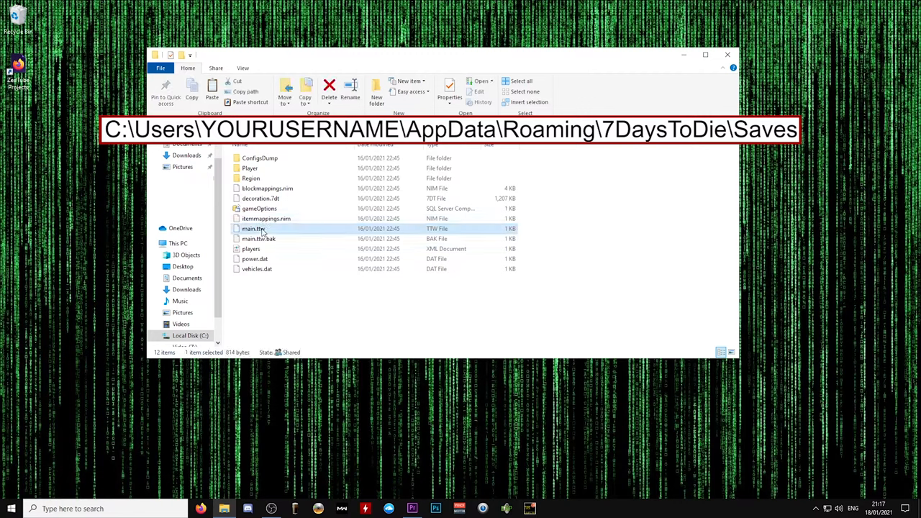
right_click(252, 228)
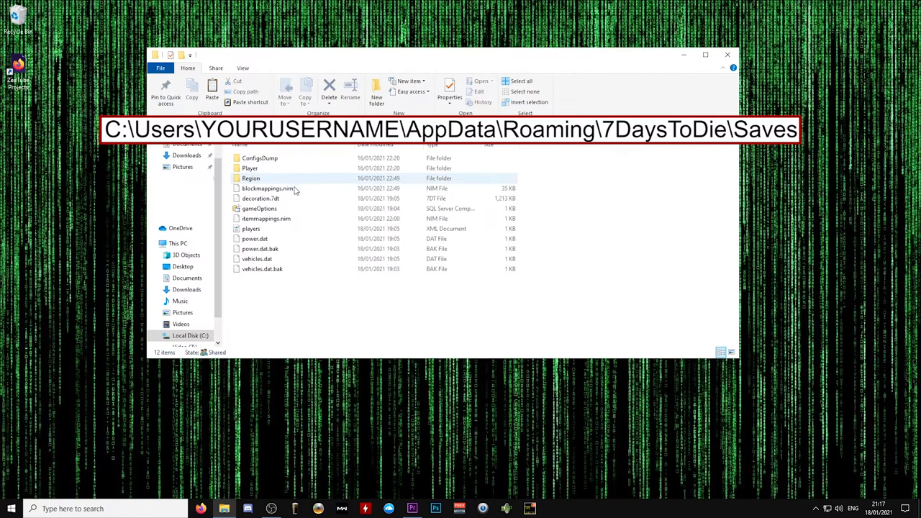
right_click(357, 298)
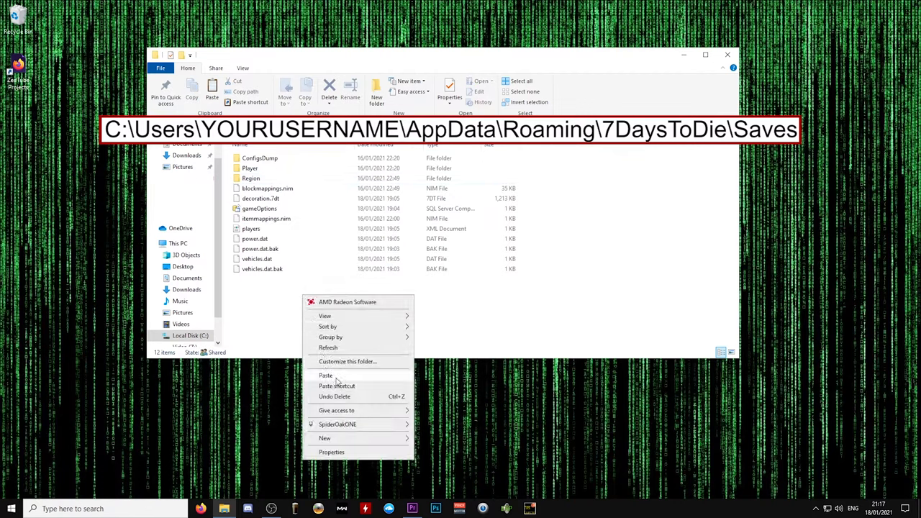
click(326, 374)
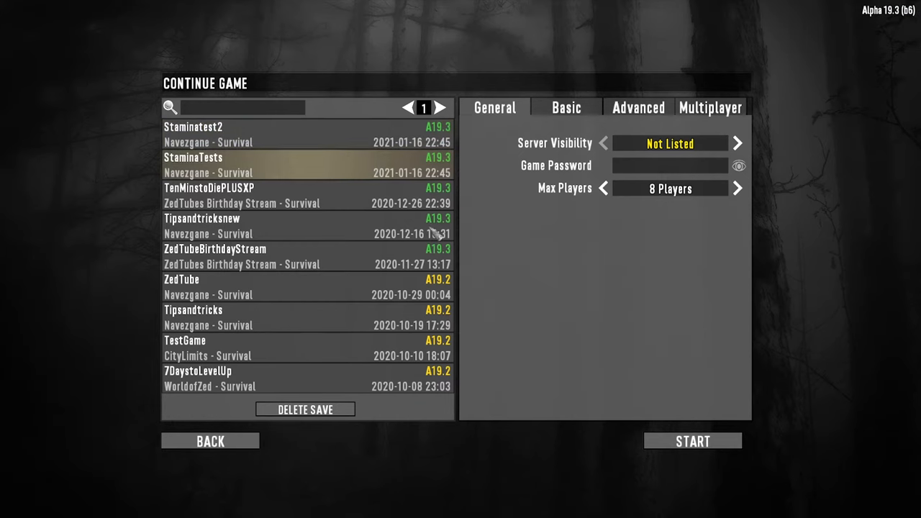
Load the repaired save from Continue Game and enter the world.
click(691, 441)
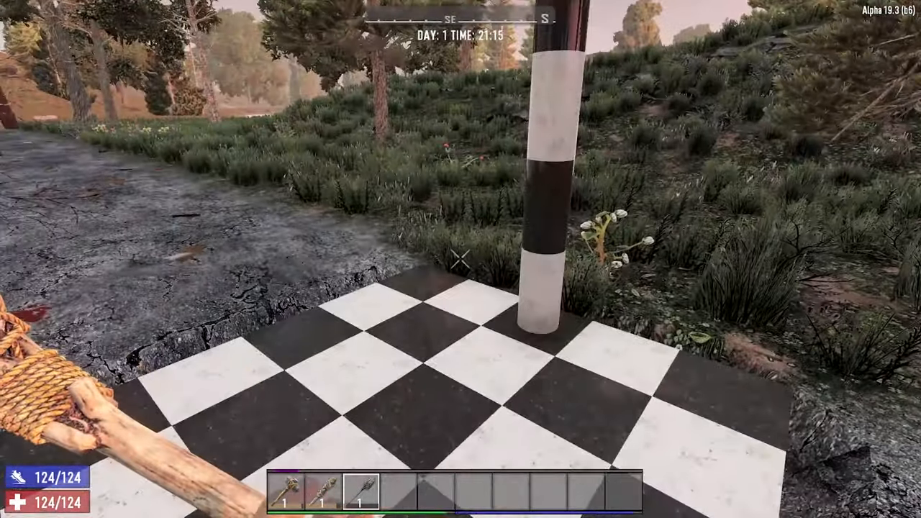
mouse_move(461, 259)
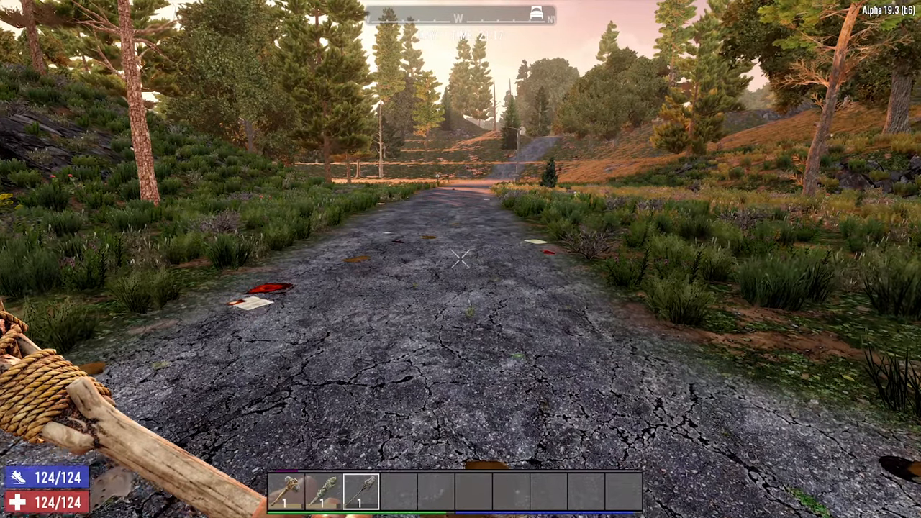
mouse_move(460, 259)
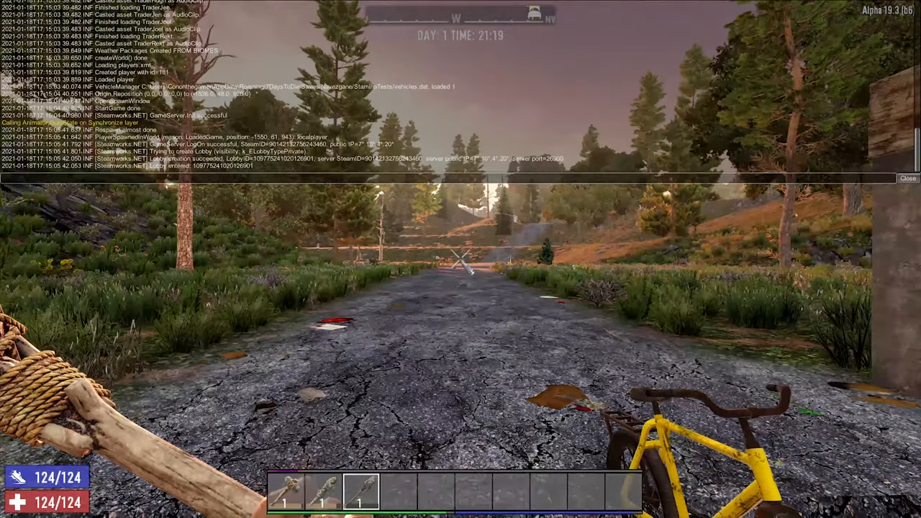
Run the settime console command with value 070455 to reset the world's game time.
text(settim)
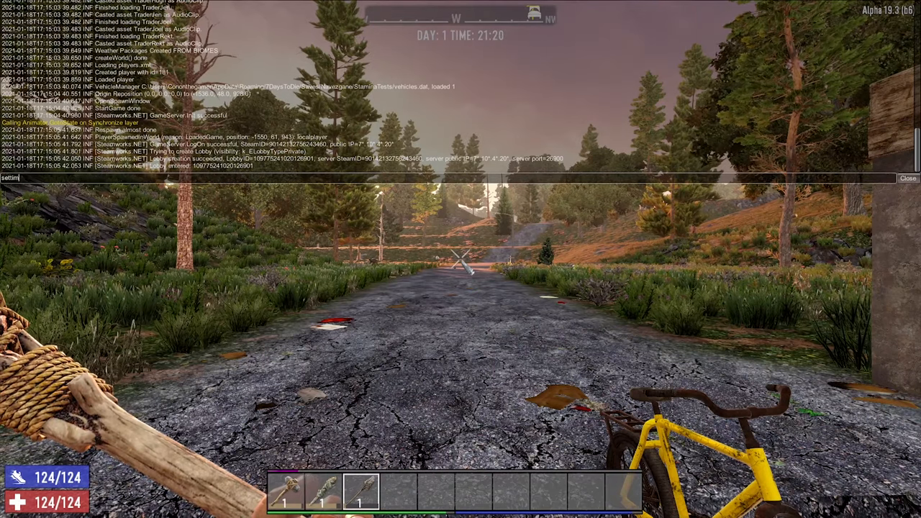
text(e)
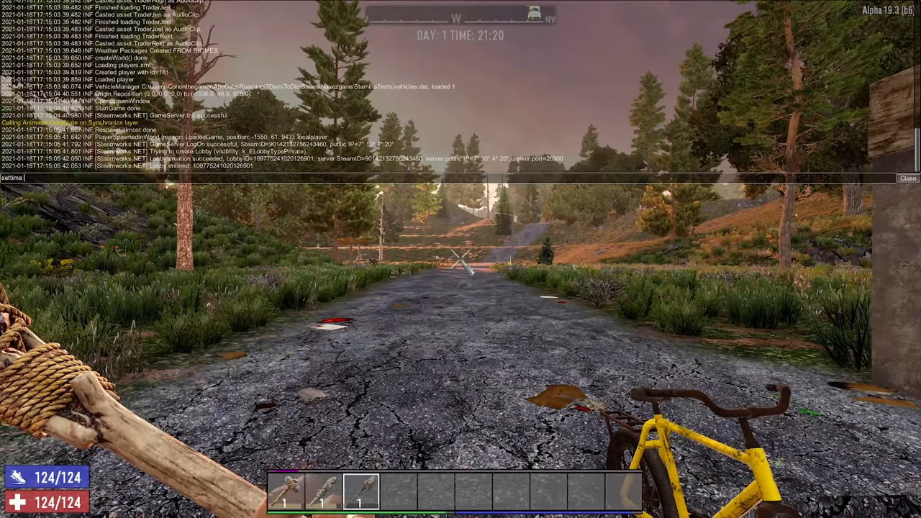
text(07)
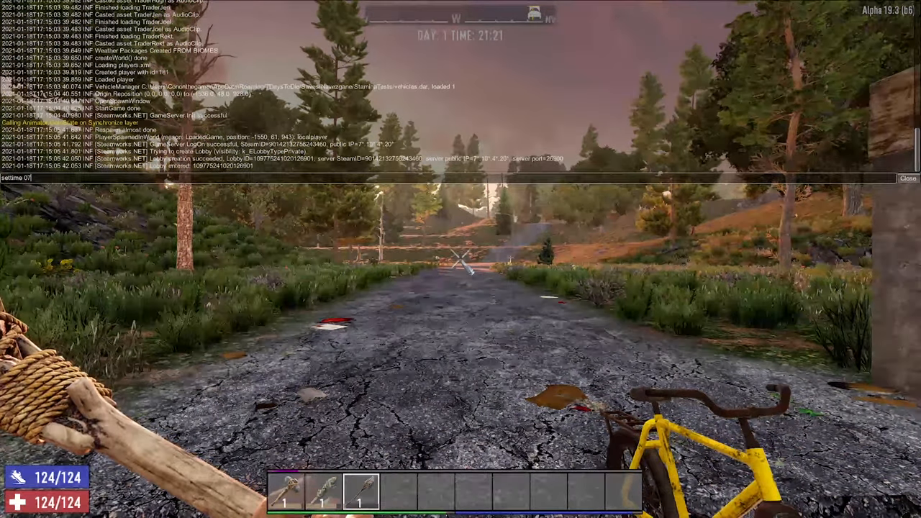
text(0)
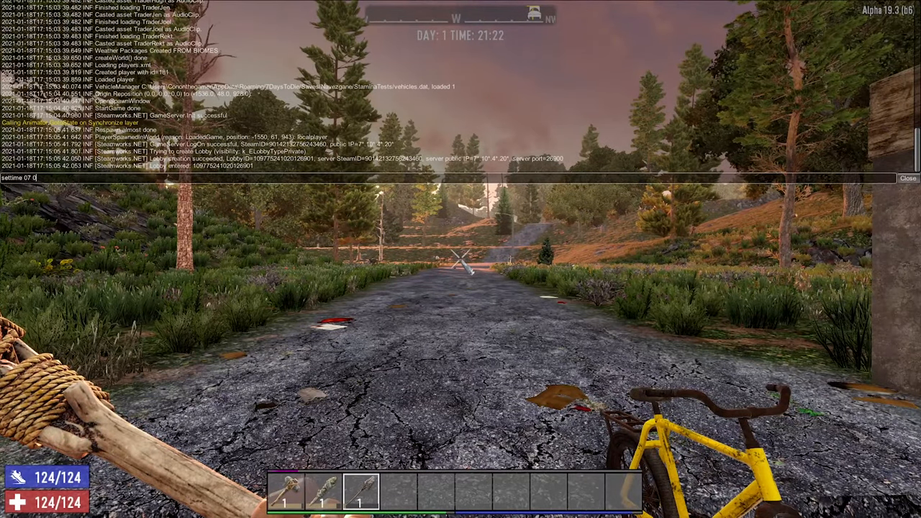
text(455)
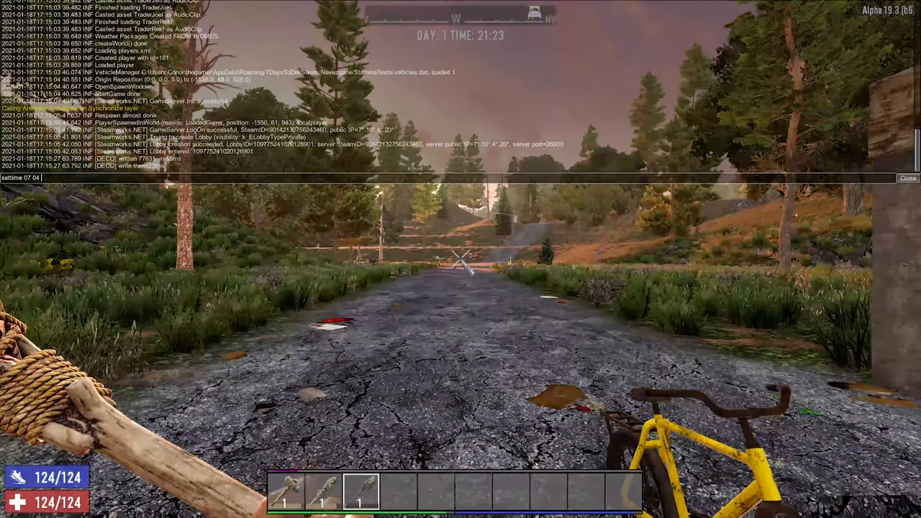
key(Return)
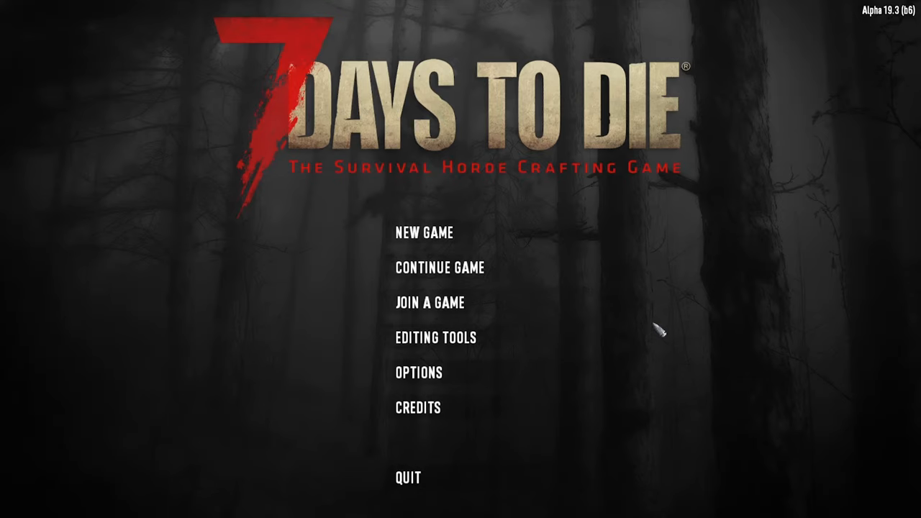
mouse_move(584, 285)
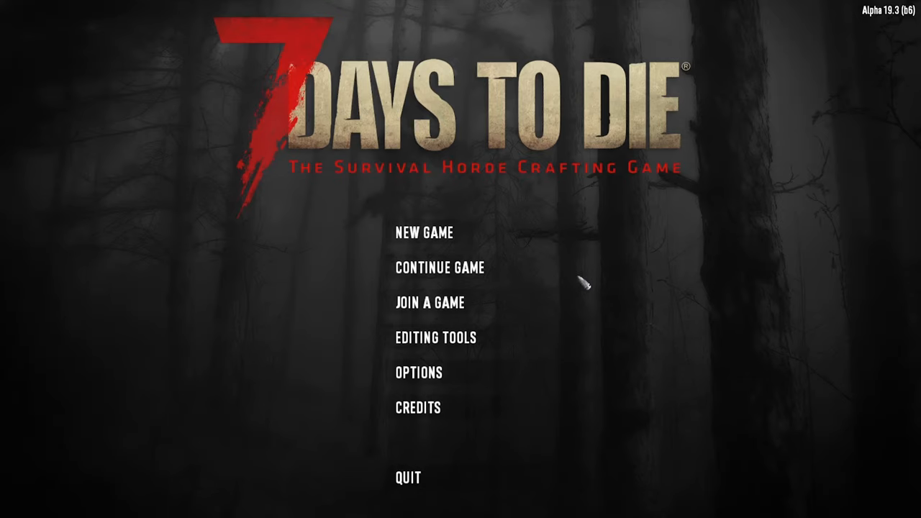
mouse_move(443, 268)
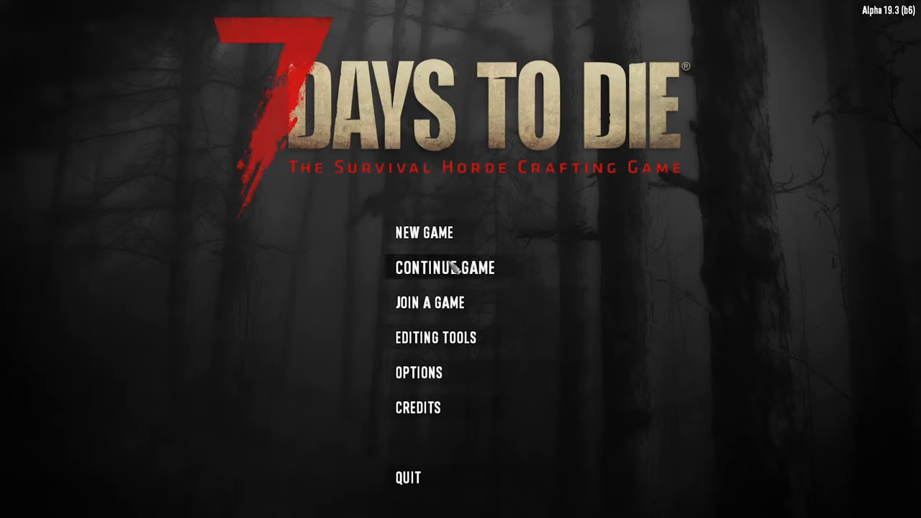
mouse_move(449, 270)
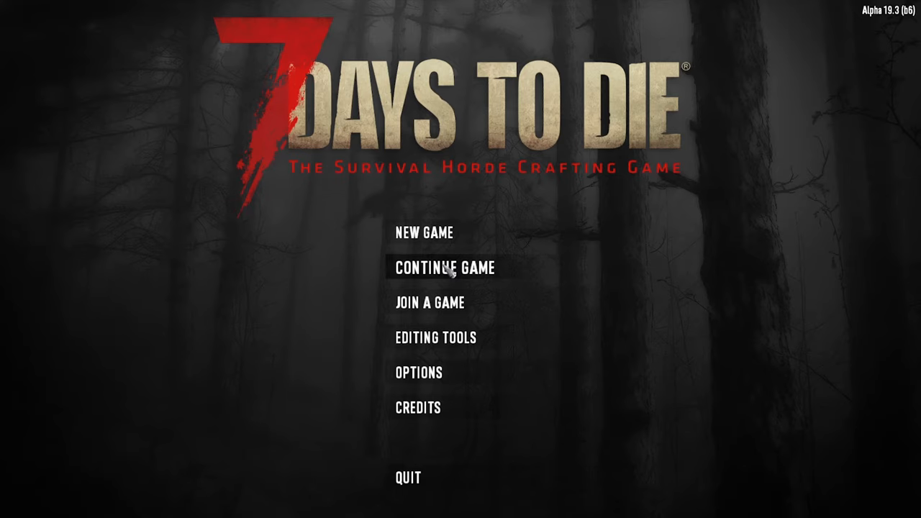
mouse_move(871, 26)
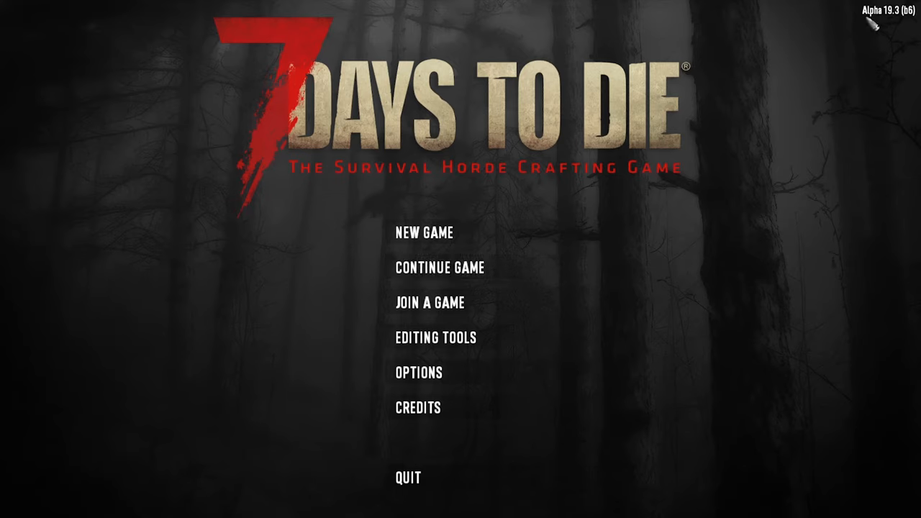